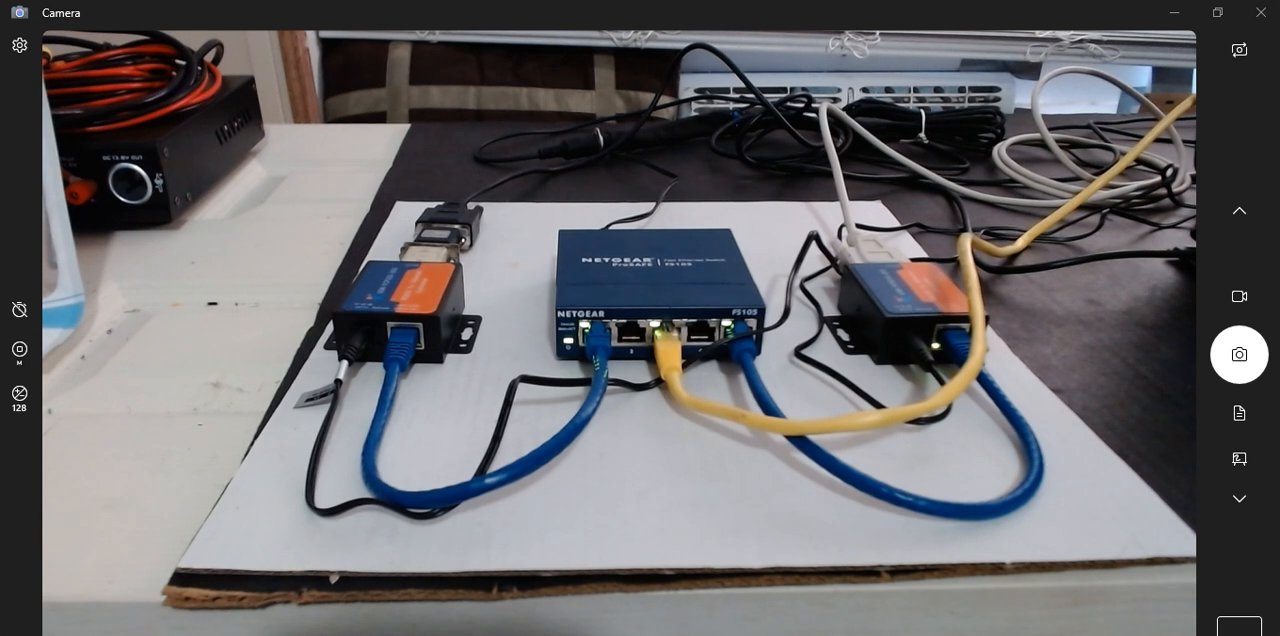
mouse_move(440, 586)
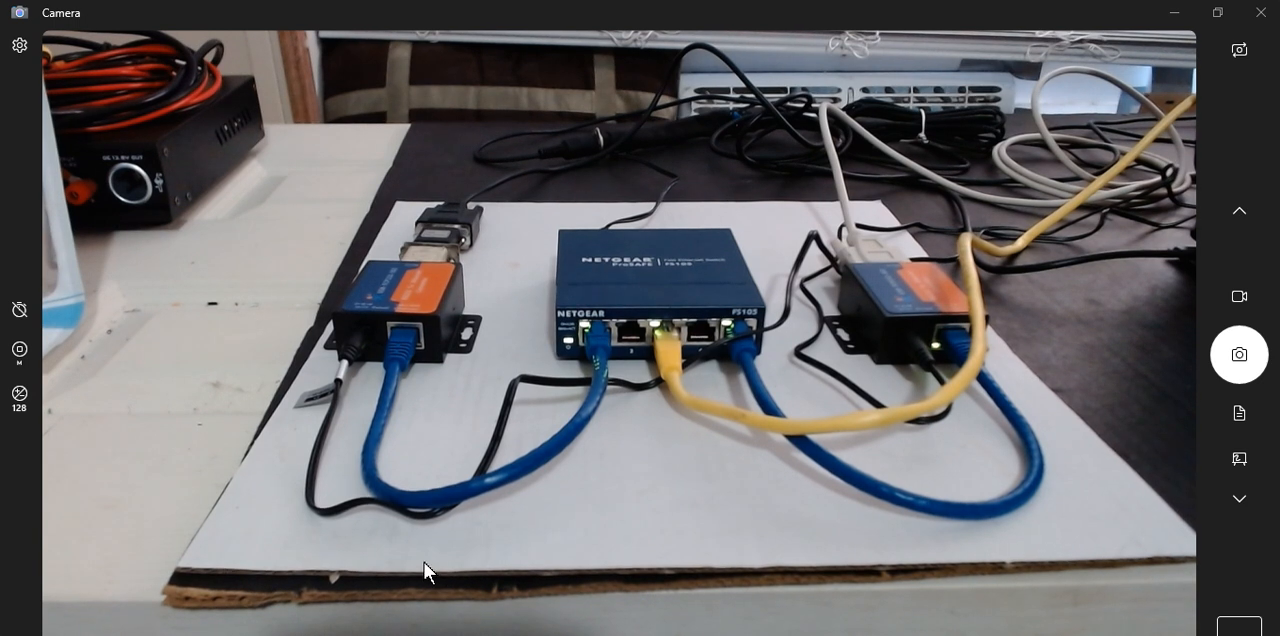
mouse_move(425, 543)
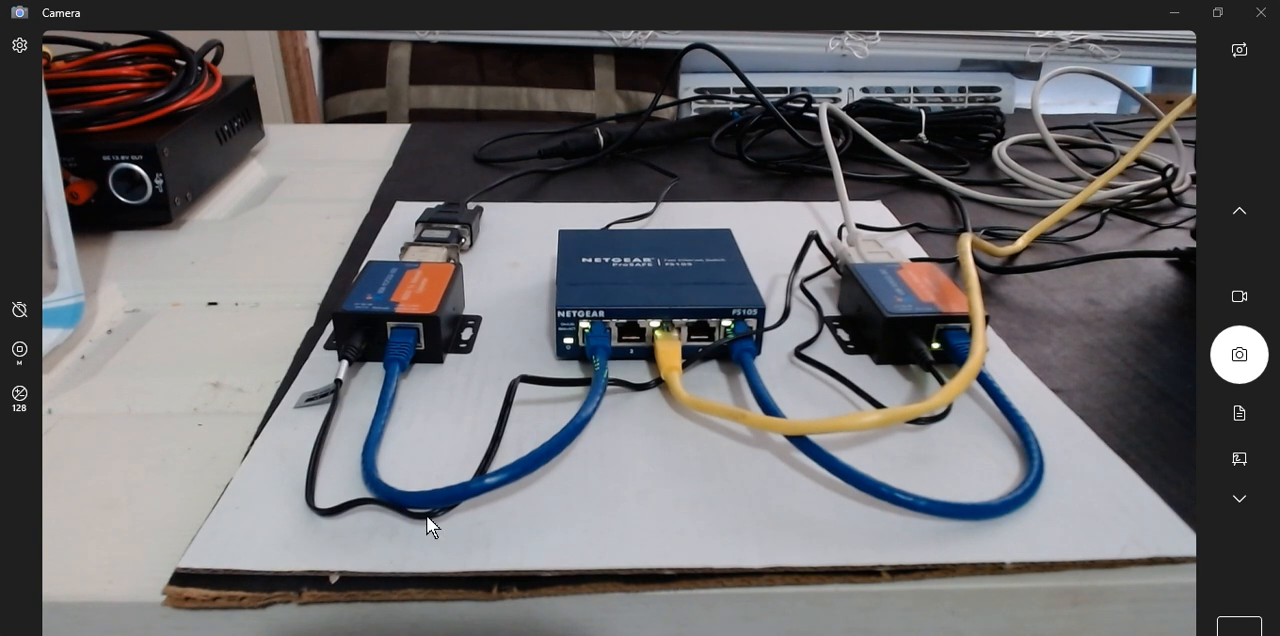
mouse_move(447, 328)
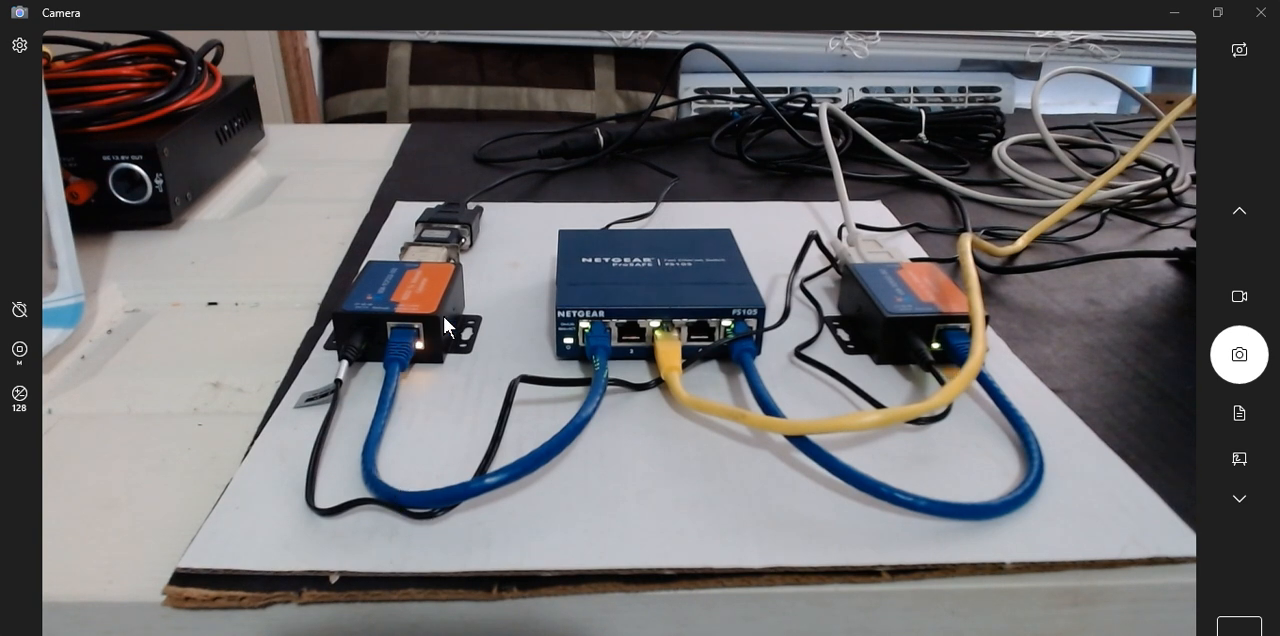
mouse_move(595, 253)
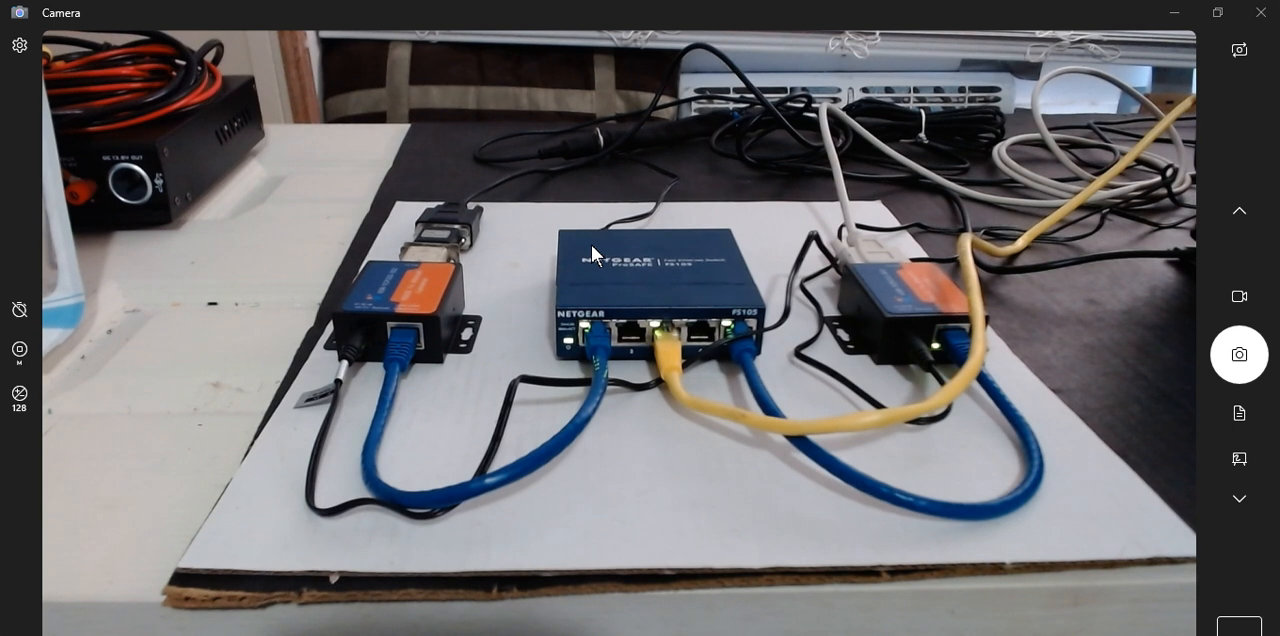
mouse_move(727, 135)
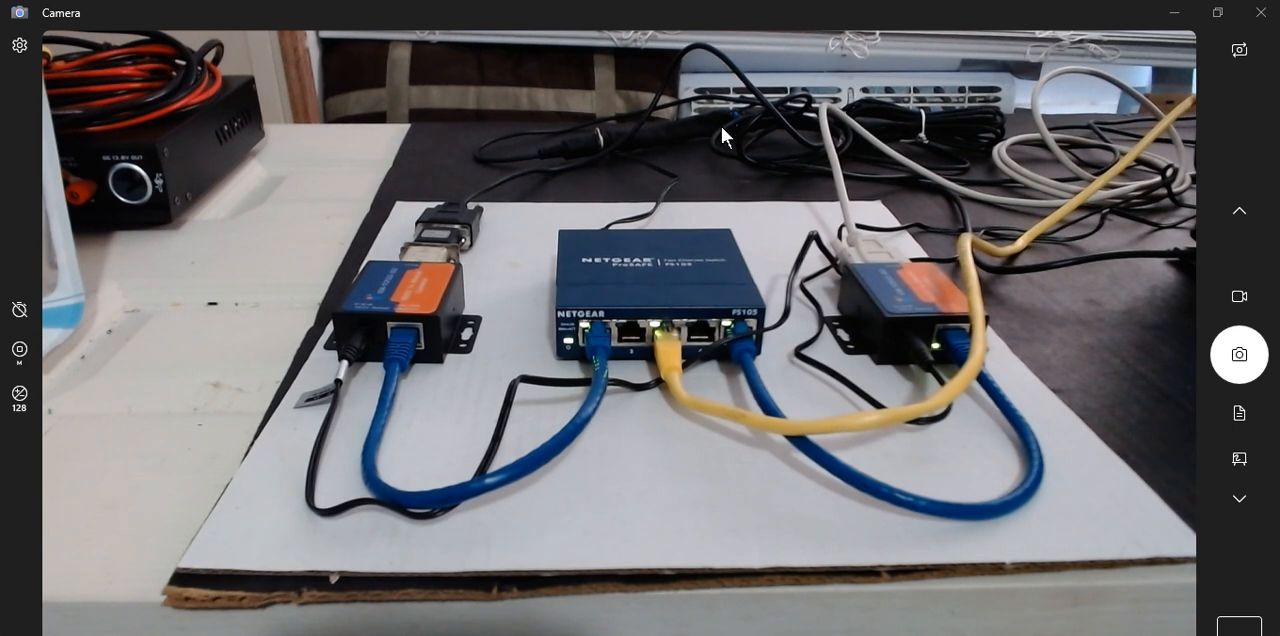
mouse_move(477, 197)
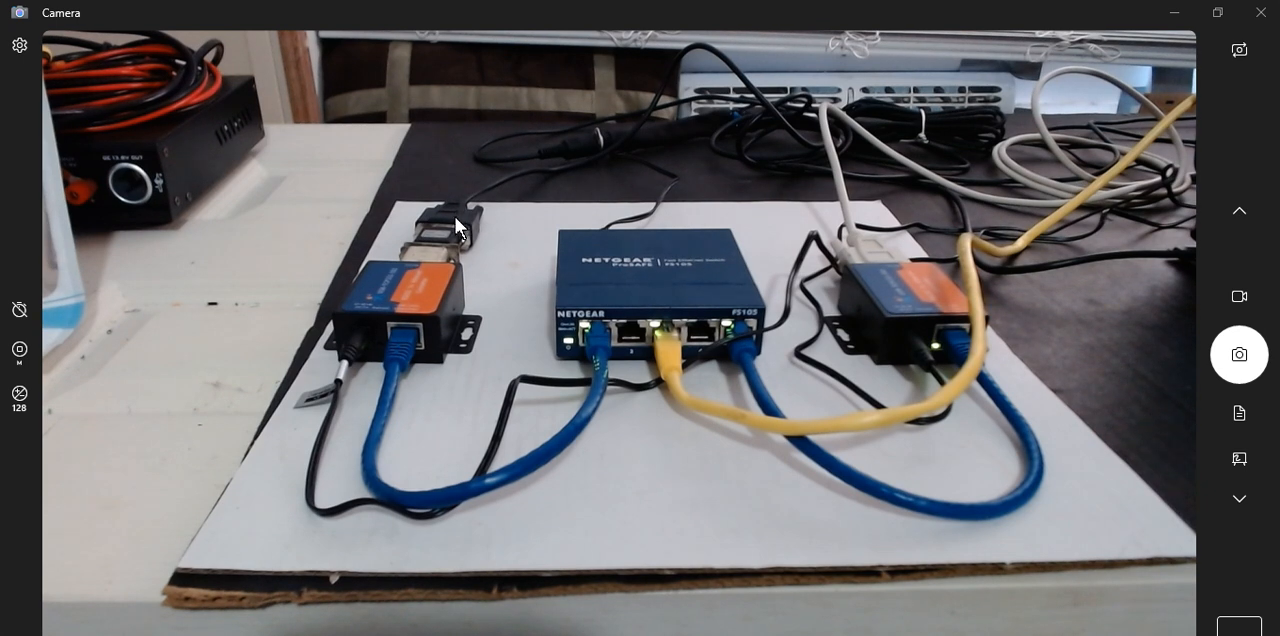
mouse_move(430, 238)
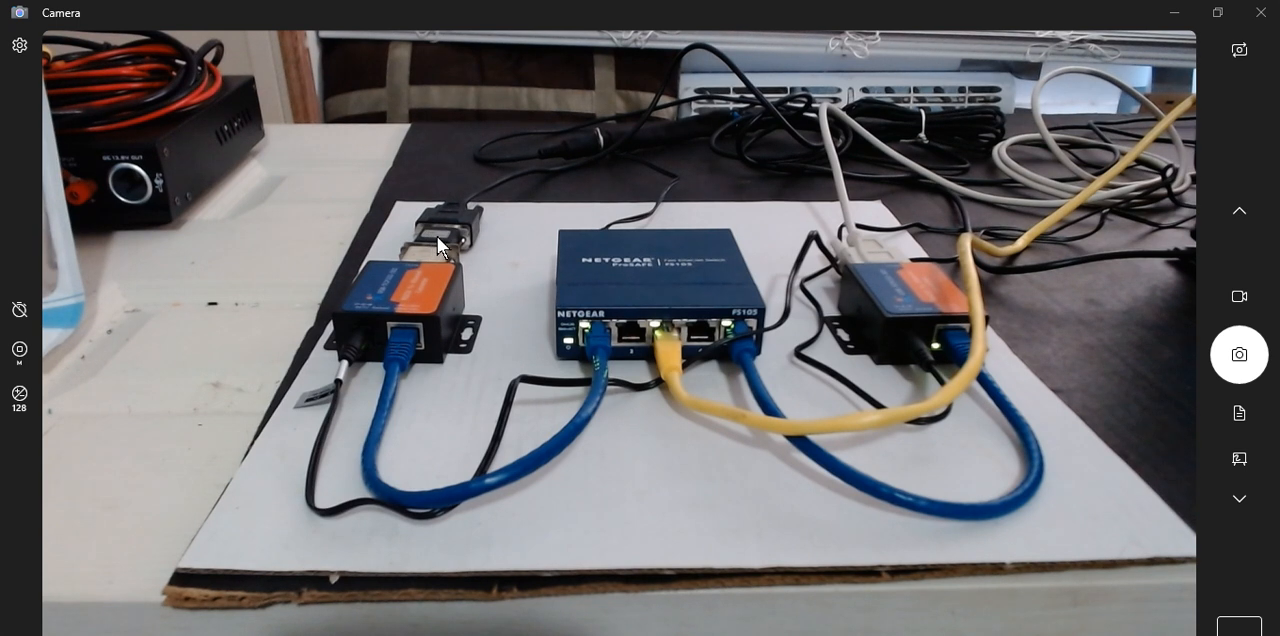
mouse_move(420, 300)
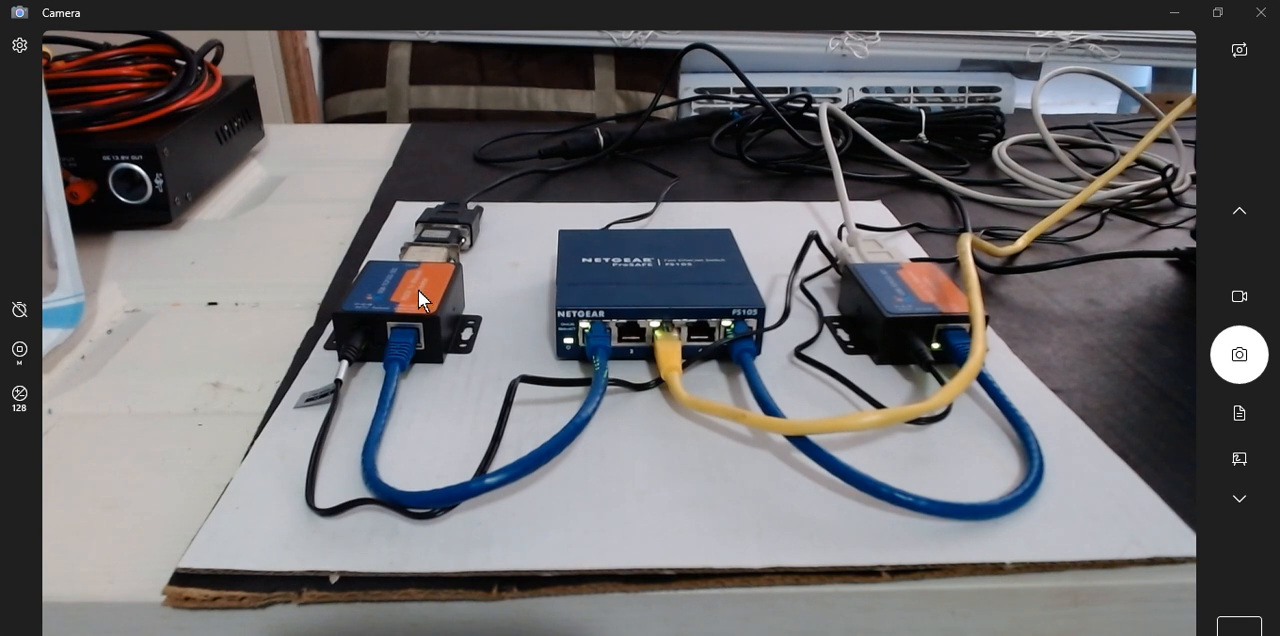
mouse_move(420, 290)
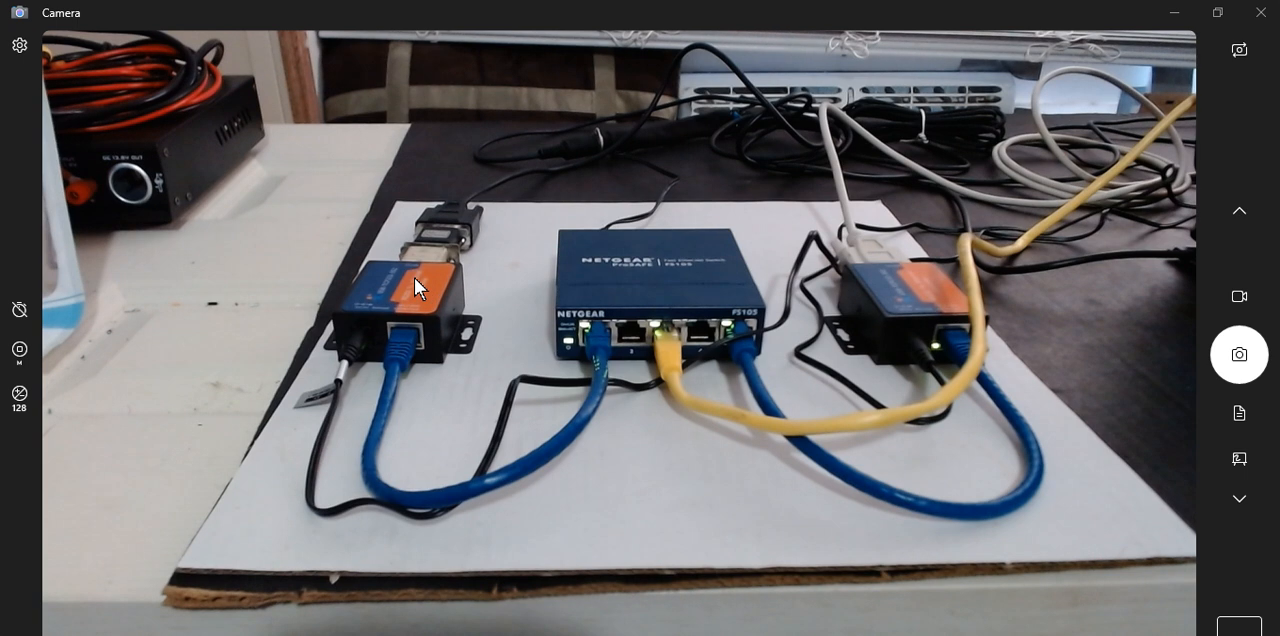
mouse_move(410, 297)
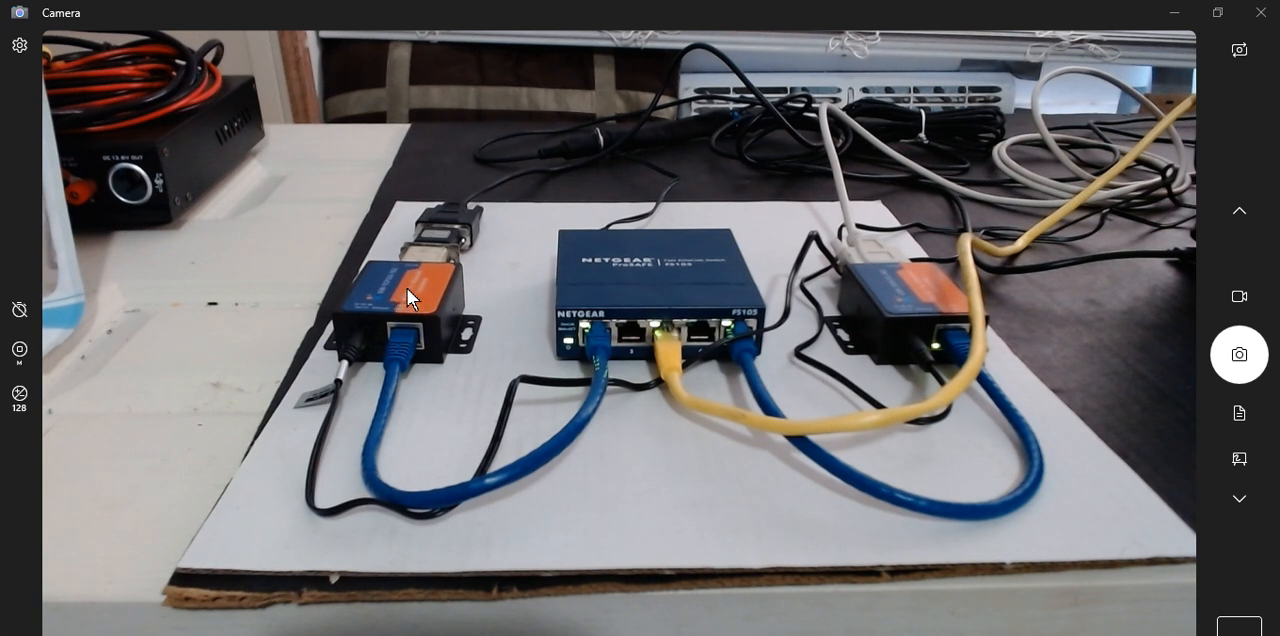
mouse_move(885, 298)
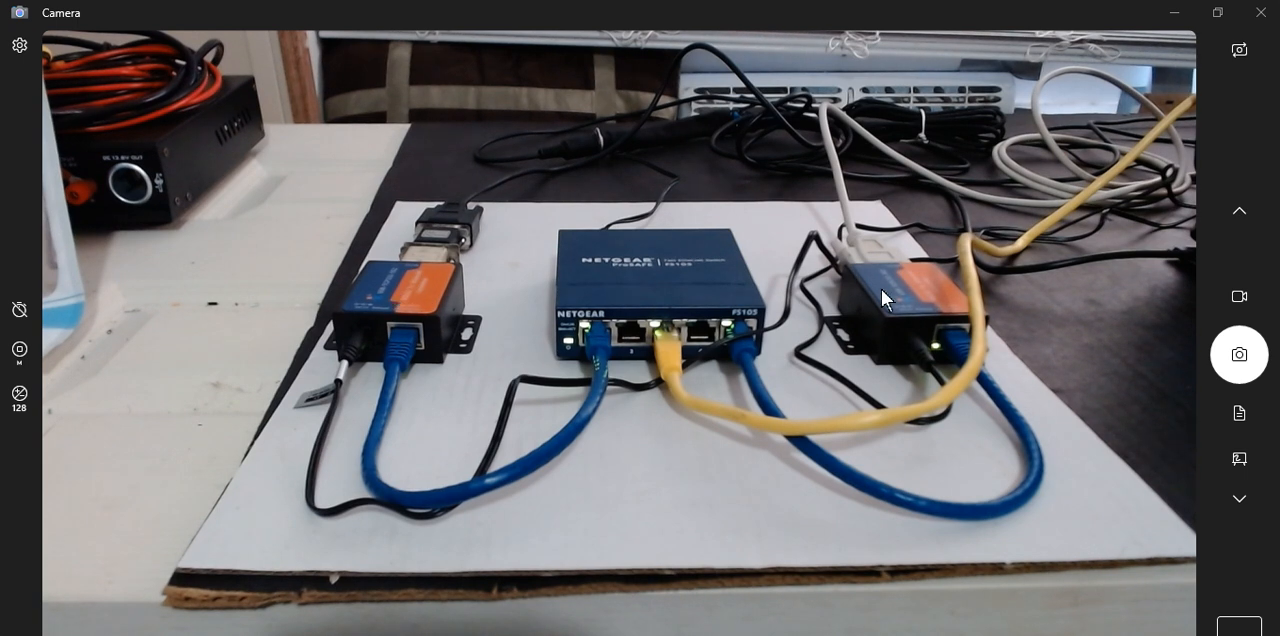
mouse_move(890, 262)
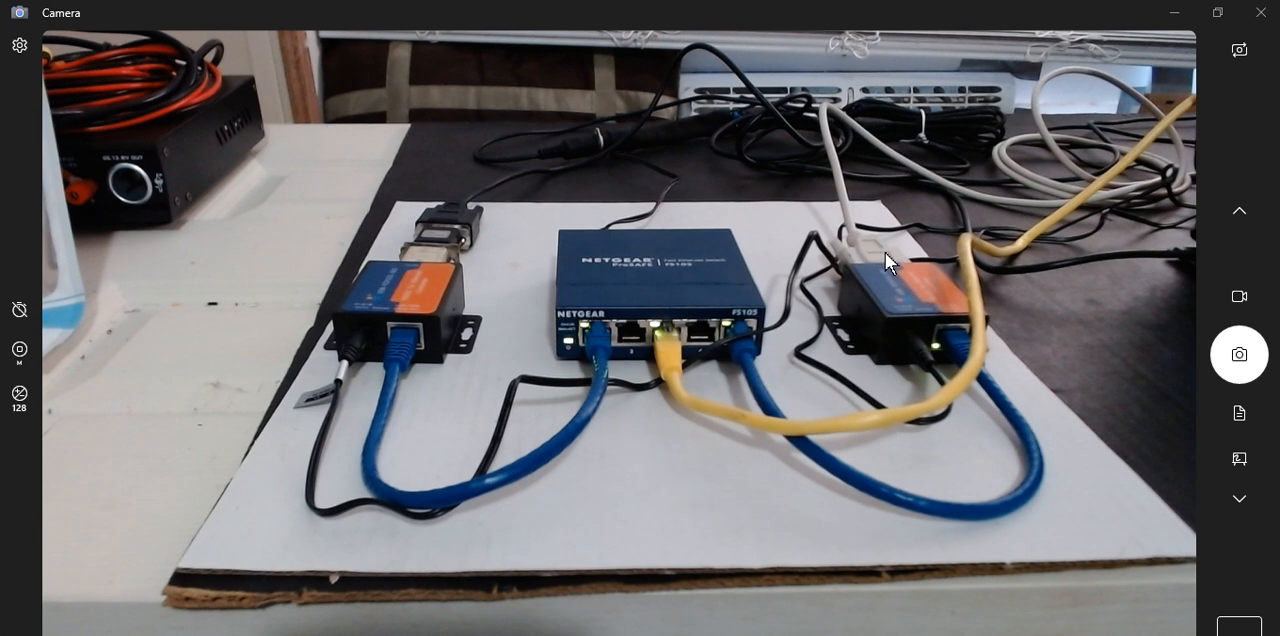
mouse_move(920, 225)
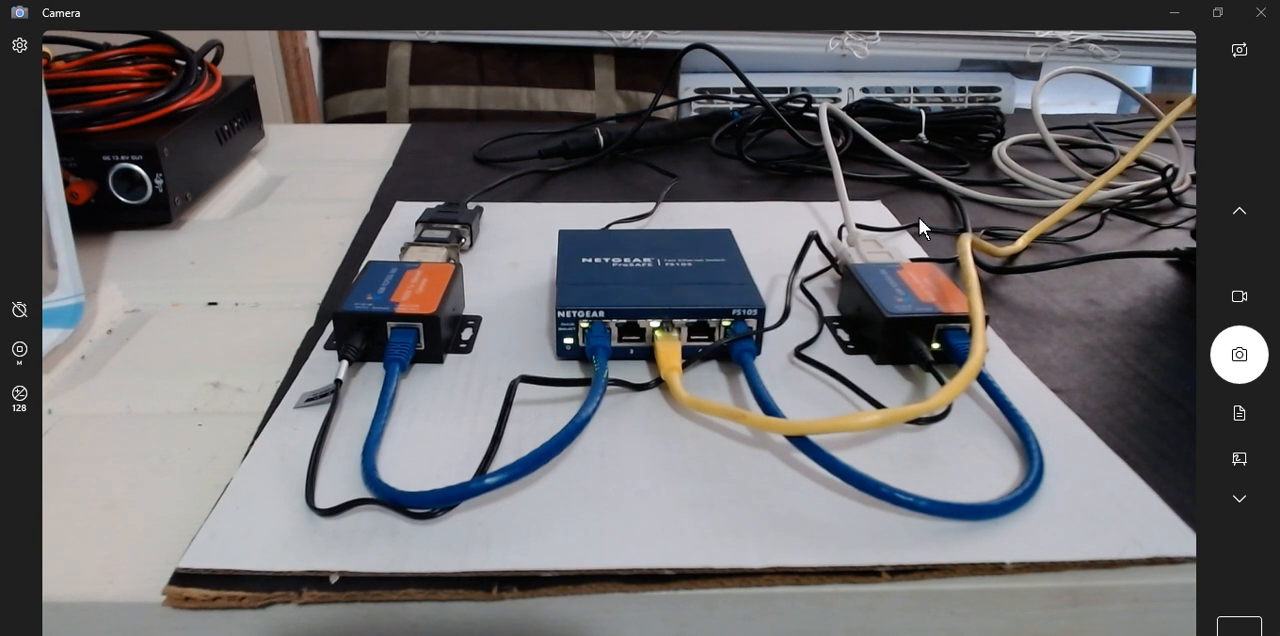
mouse_move(663, 312)
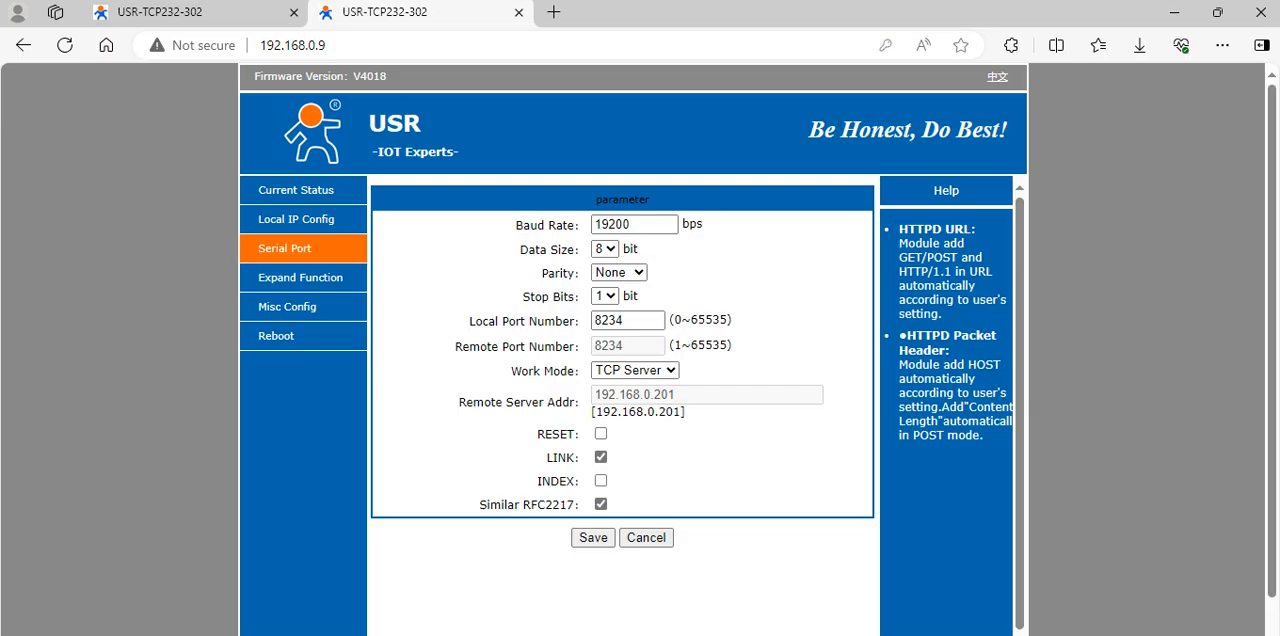
mouse_move(337, 336)
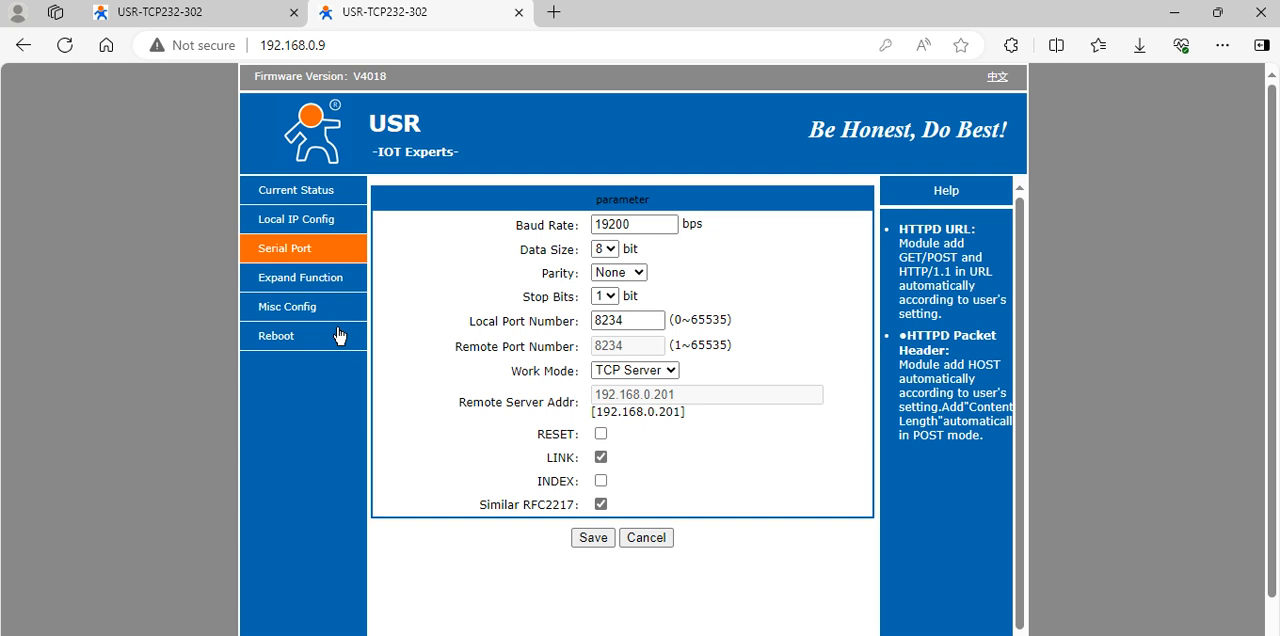
mouse_move(379, 430)
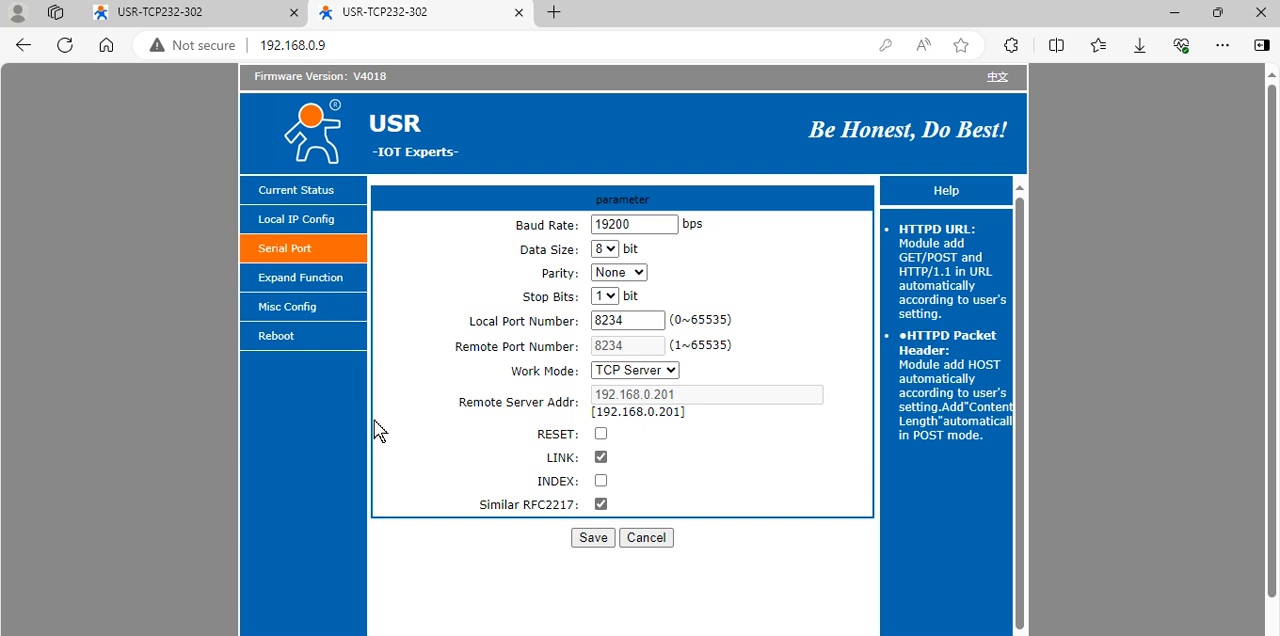
mouse_move(383, 427)
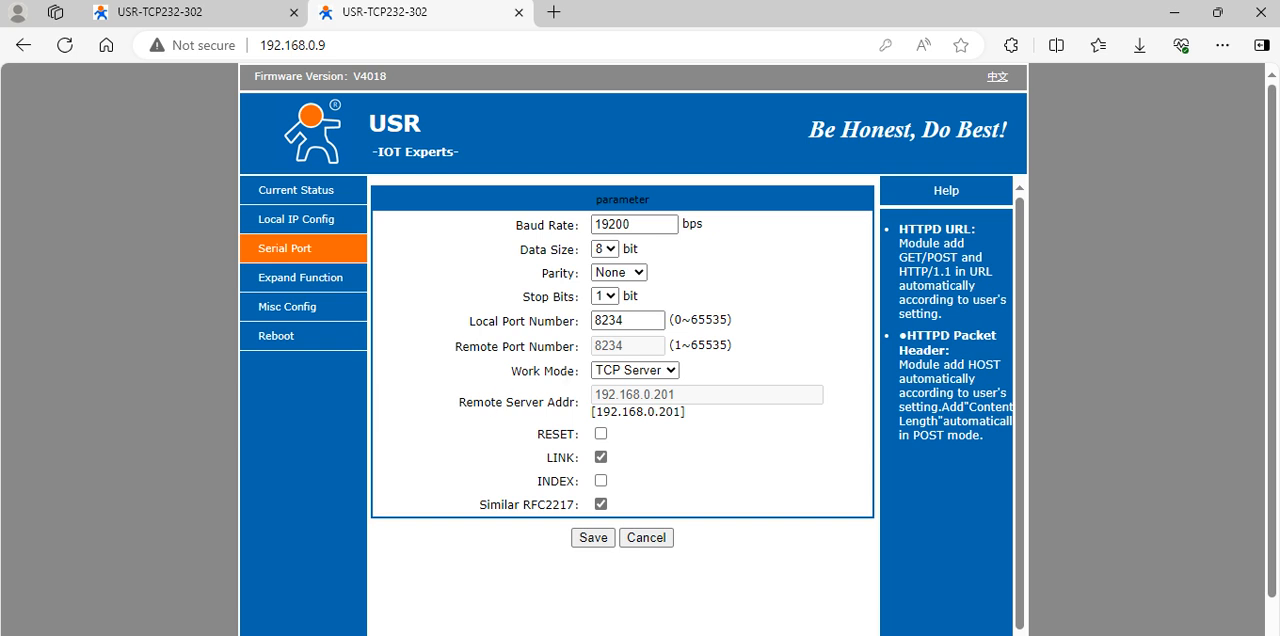
mouse_move(511, 384)
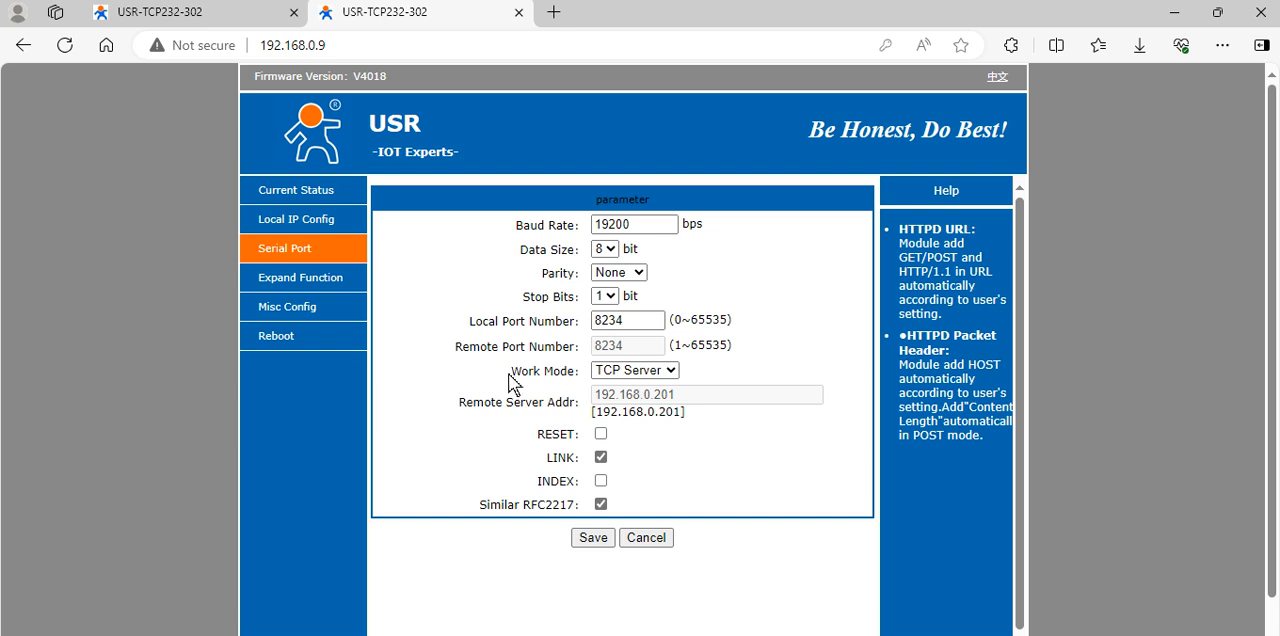
Step: Switch to the 192.168.0.6 converter's page: TCP Client to 192.168.0.9 port 8234, 19200 baud
click(150, 12)
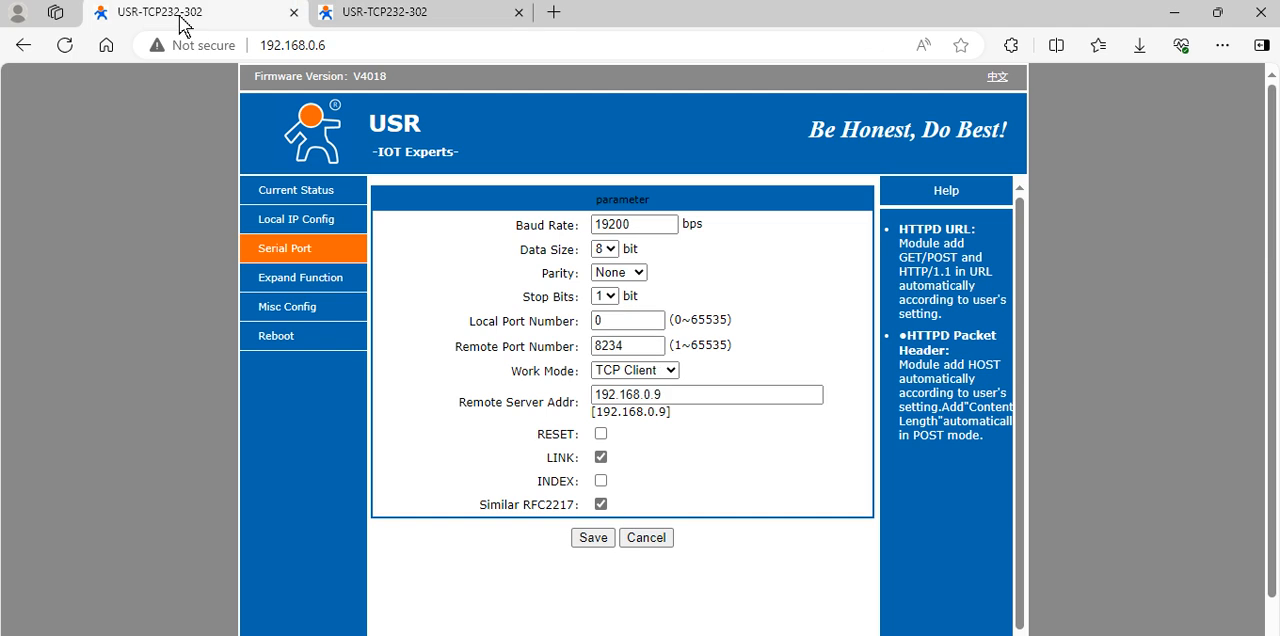
mouse_move(635, 370)
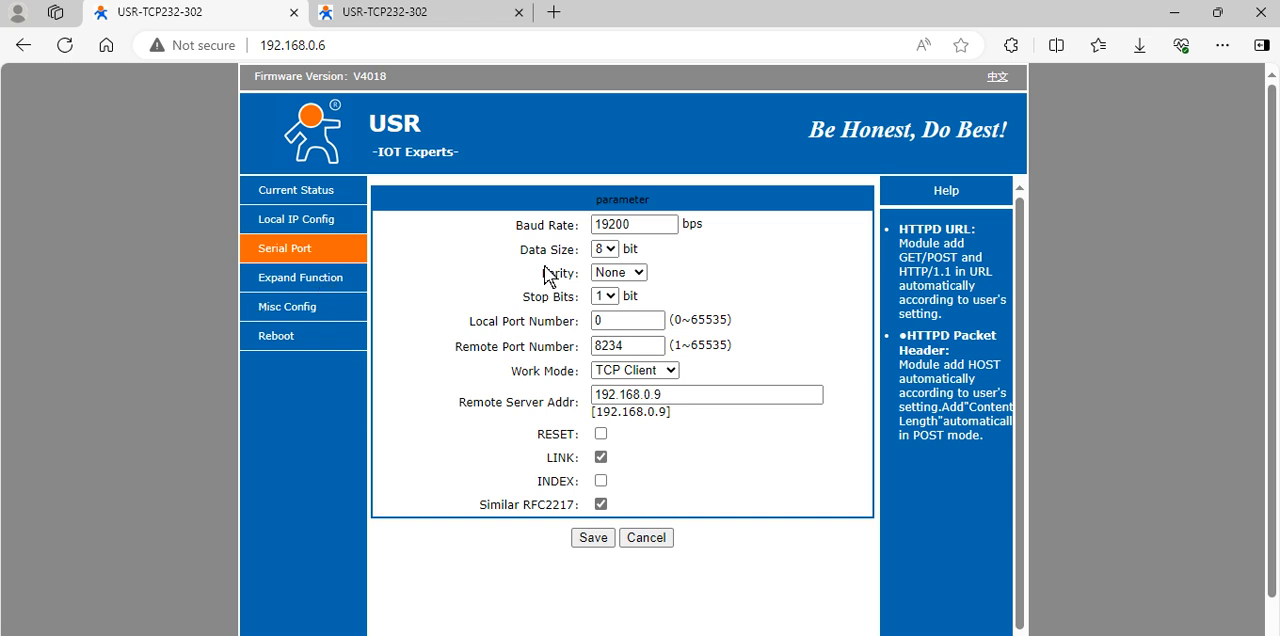
mouse_move(368, 263)
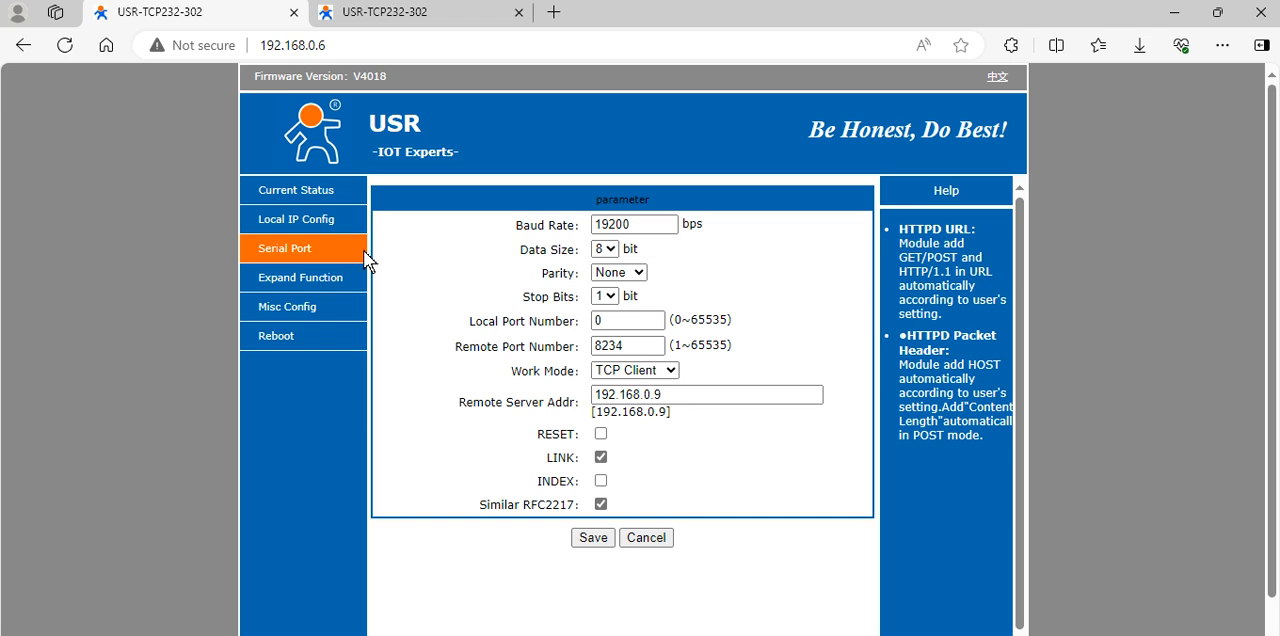
Step: Review Expand Function and Misc Config pages on 192.168.0.6, then 192.168.0.9
click(300, 277)
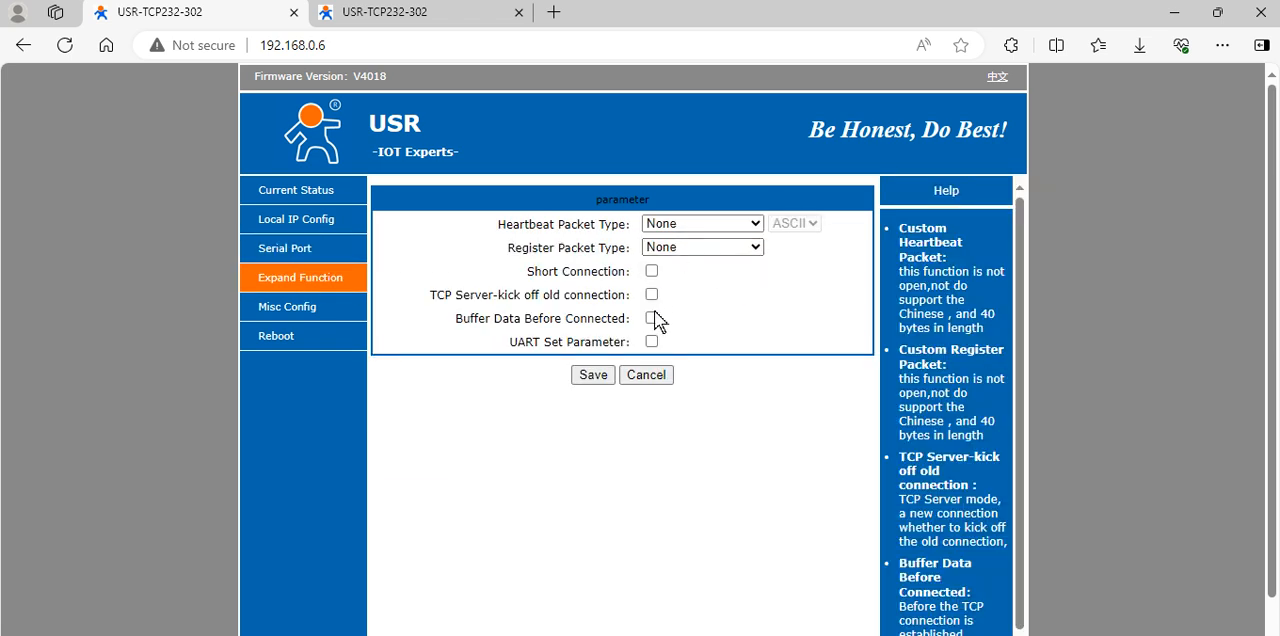
mouse_move(302, 307)
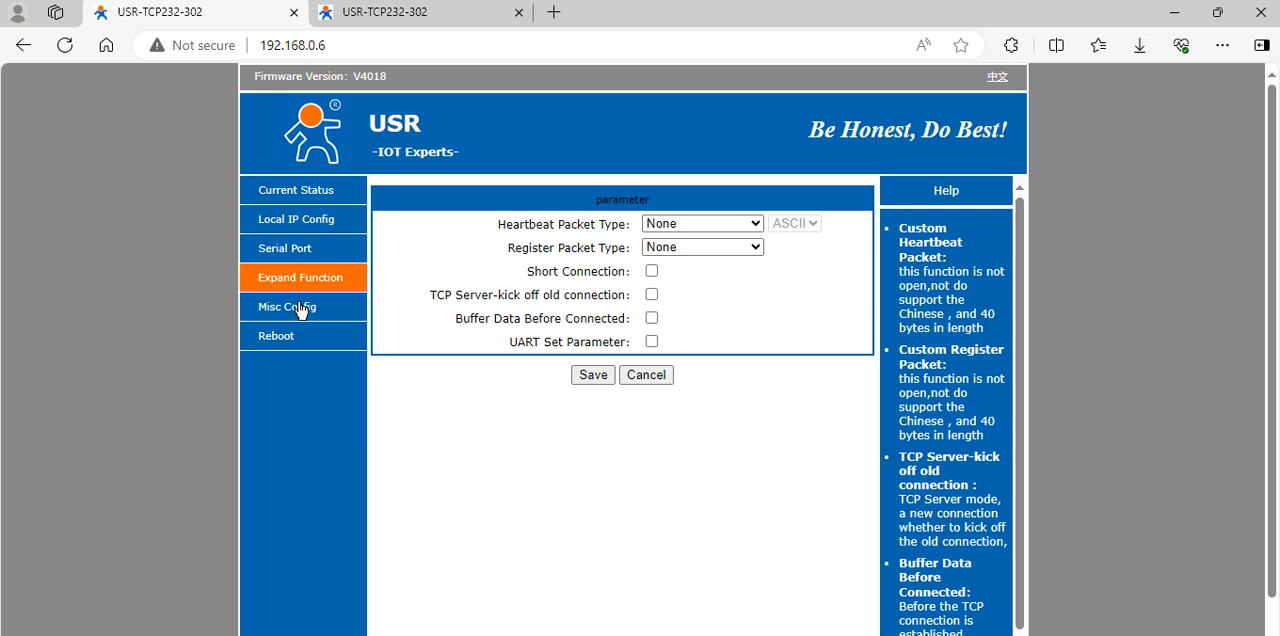
click(287, 307)
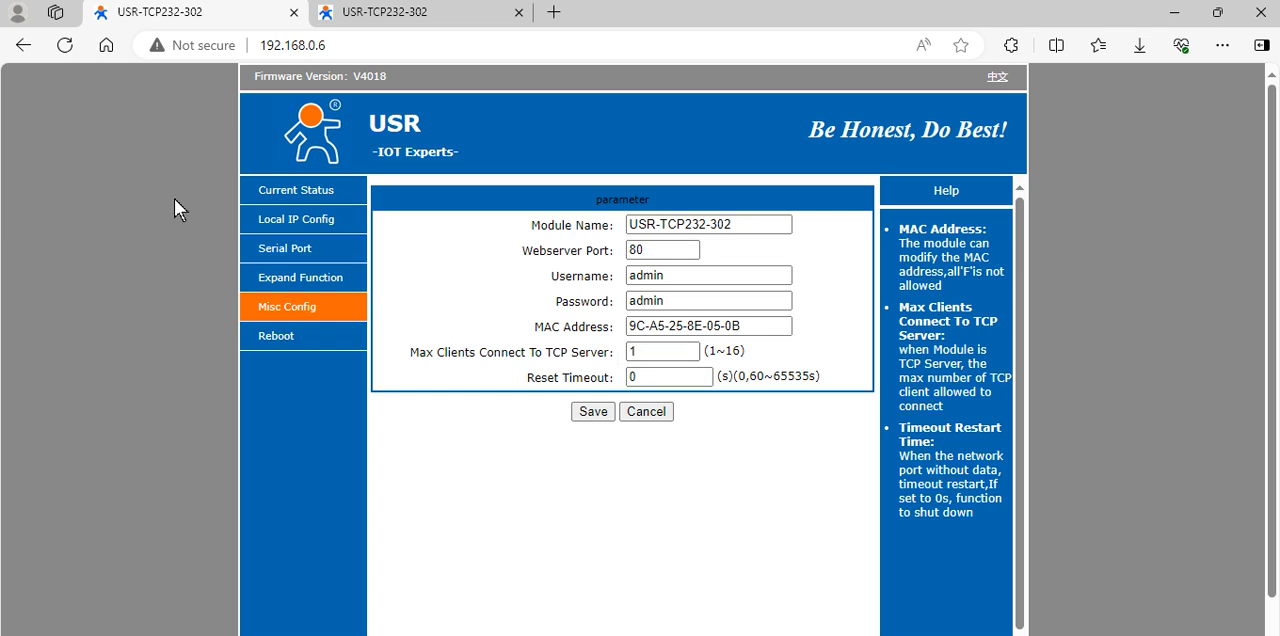
mouse_move(405, 30)
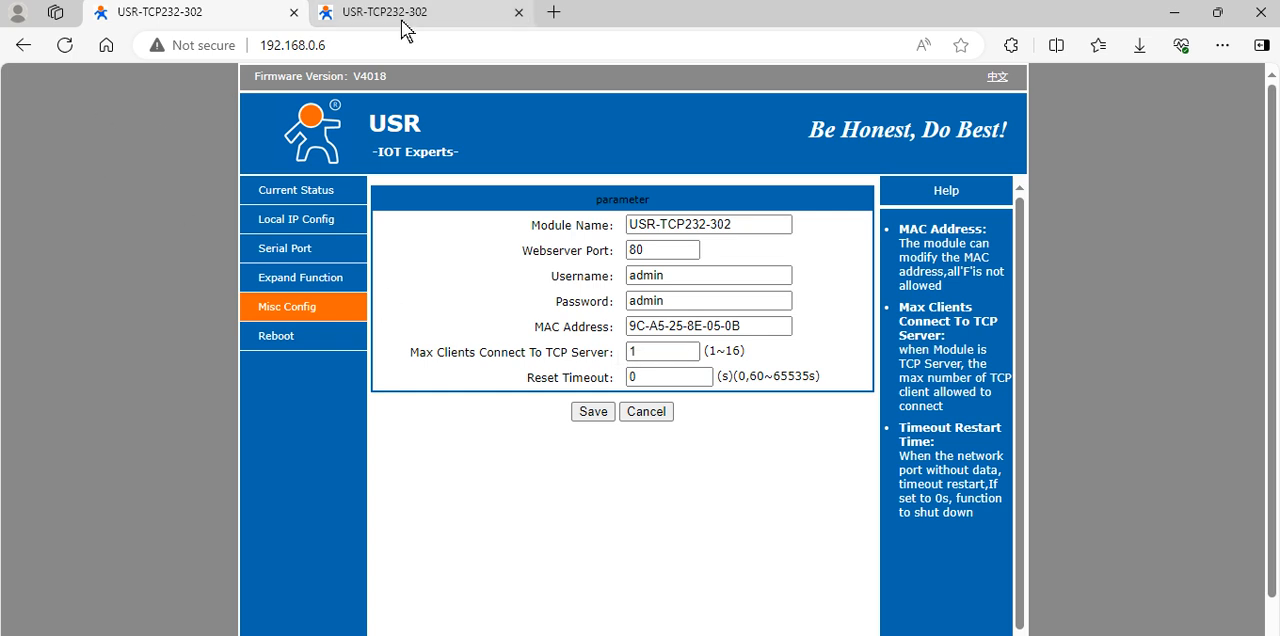
click(285, 248)
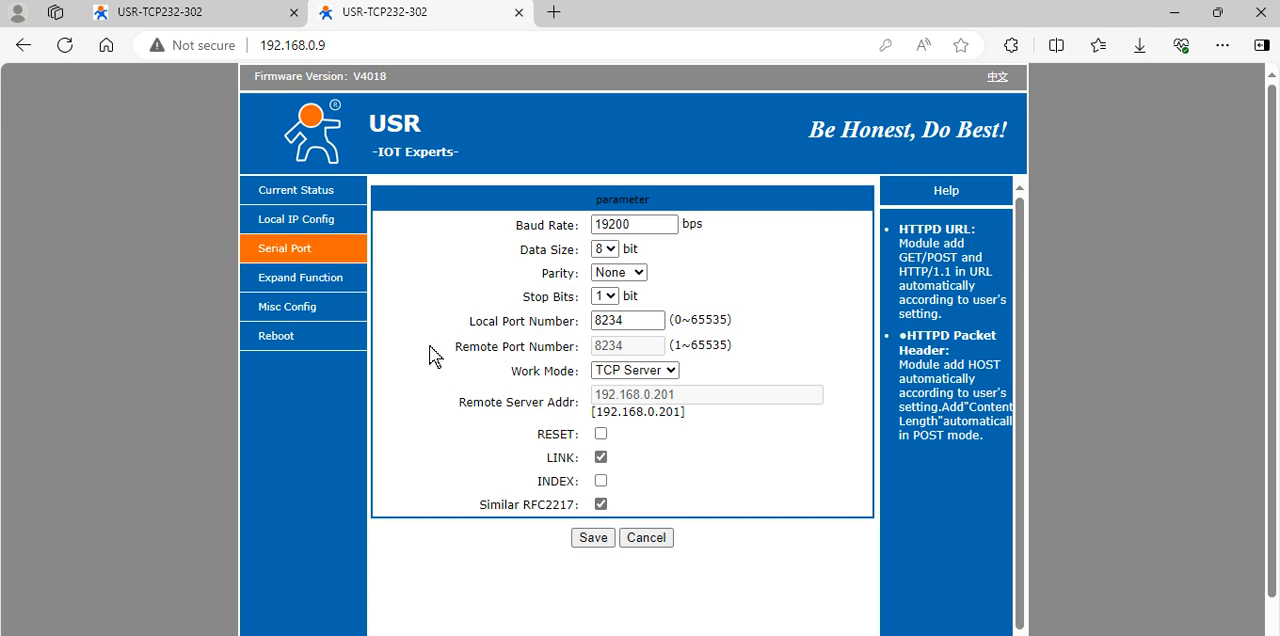
mouse_move(295, 313)
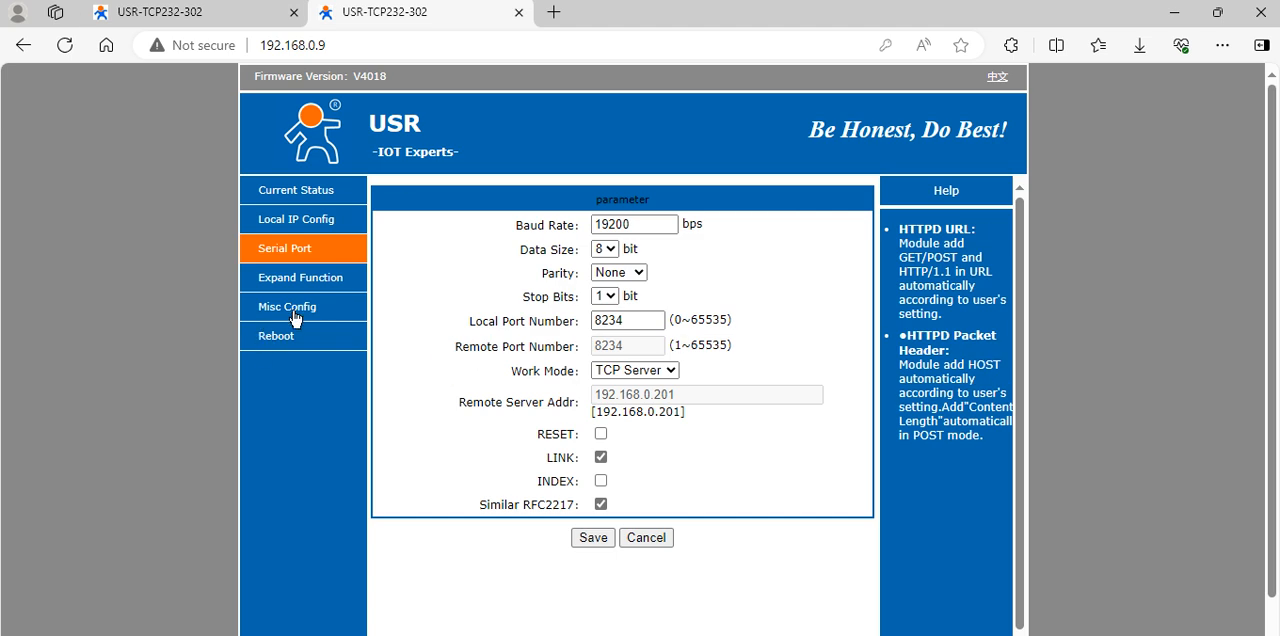
click(287, 307)
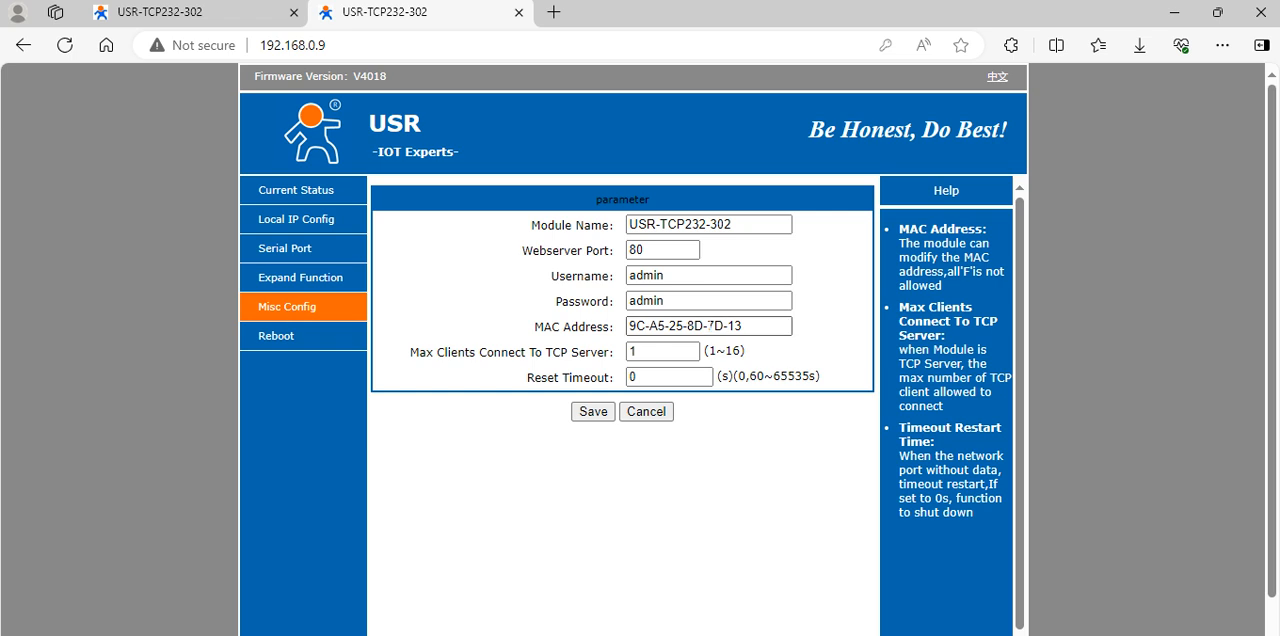
click(302, 277)
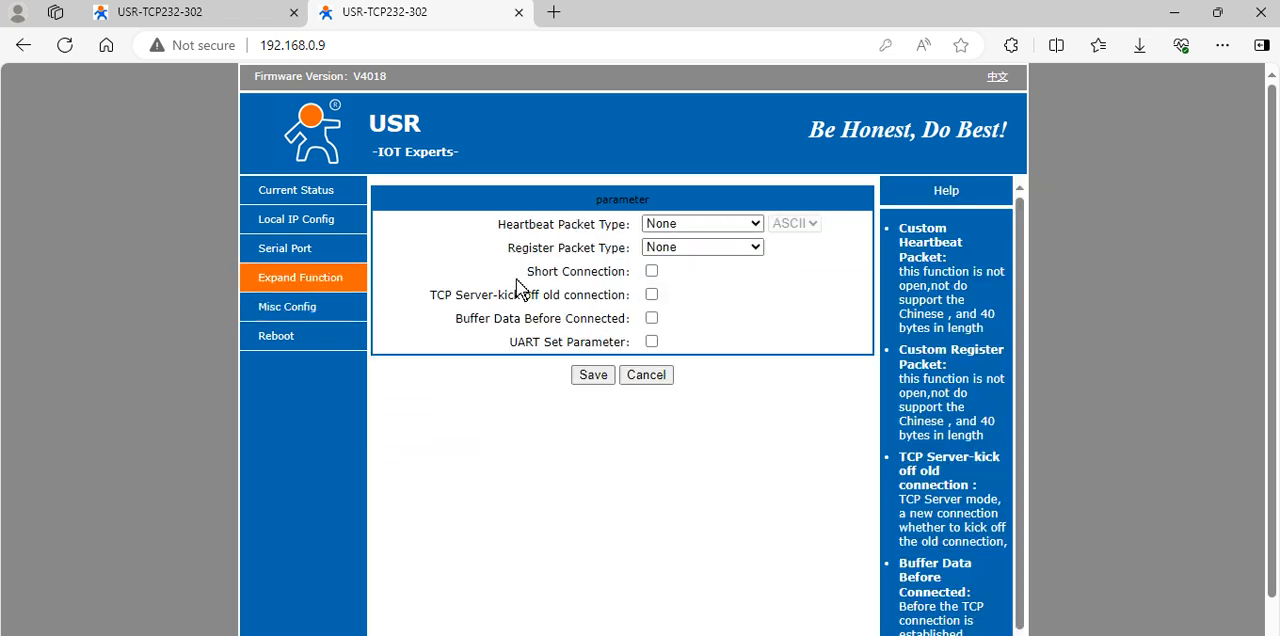
mouse_move(330, 230)
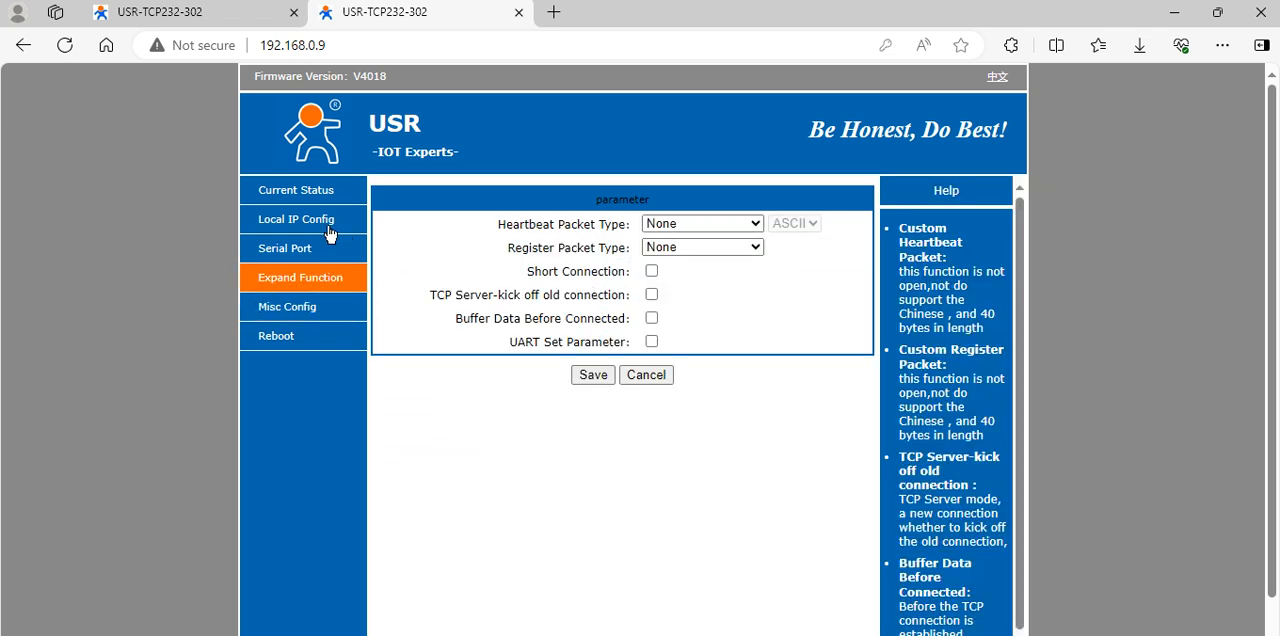
Step: Open Local IP Config on 192.168.0.9: static IP, mask 255.255.255.0, gateway 192.168.0.1
click(303, 218)
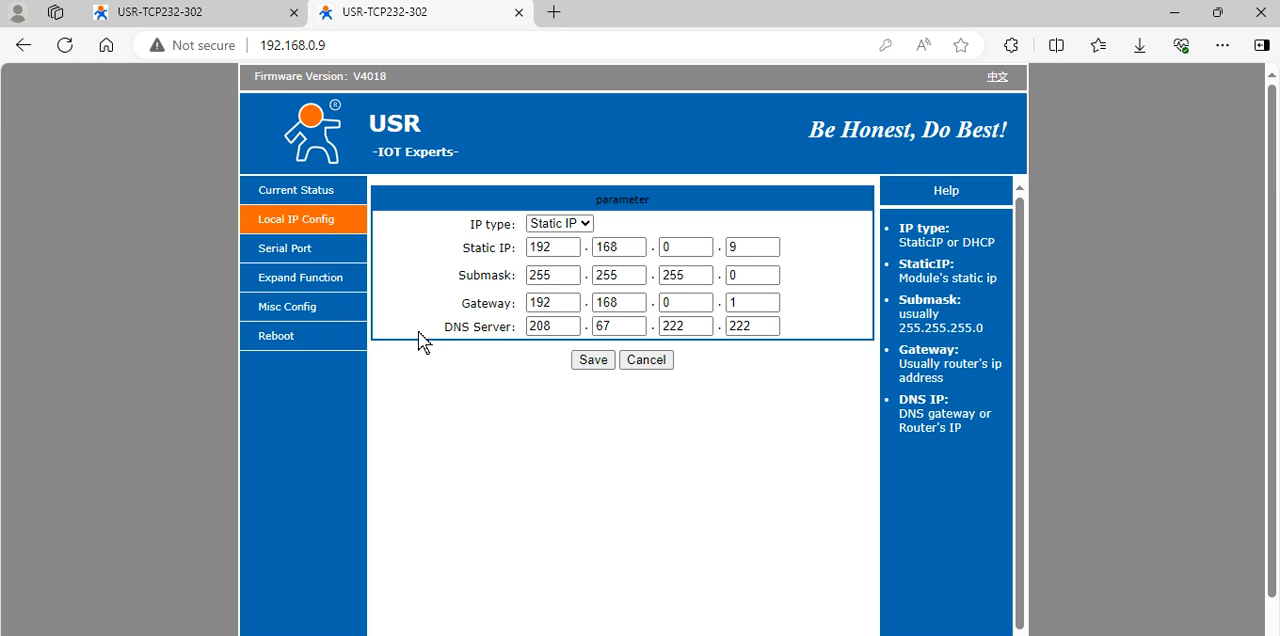
mouse_move(449, 363)
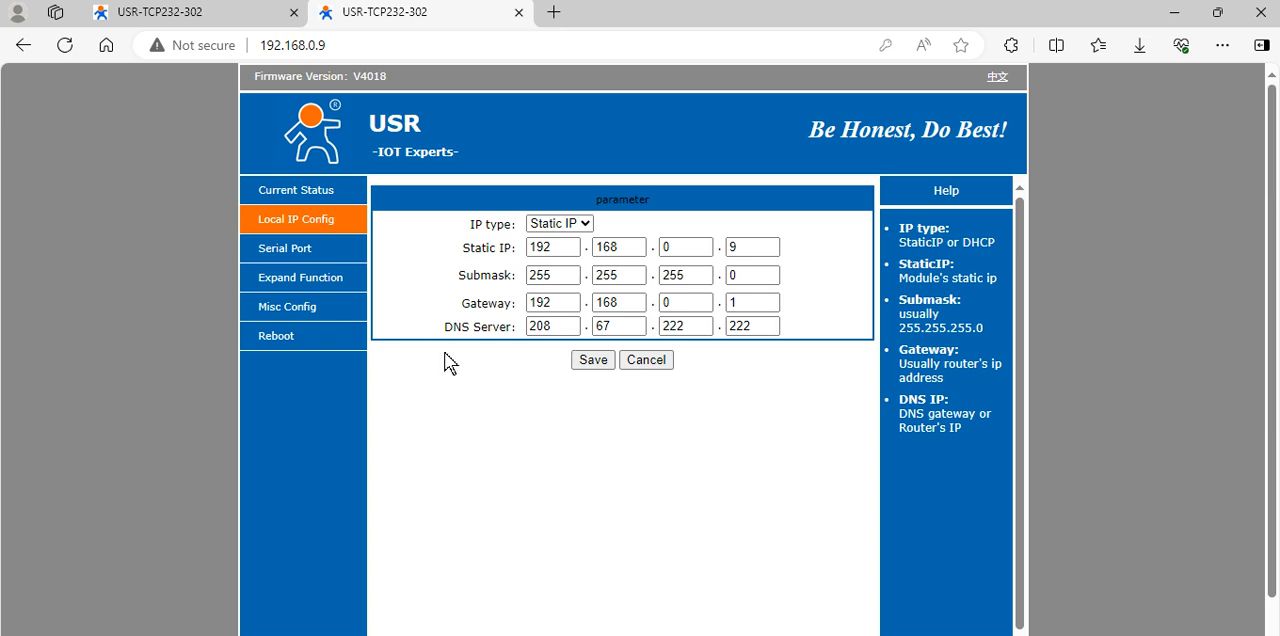
mouse_move(450, 397)
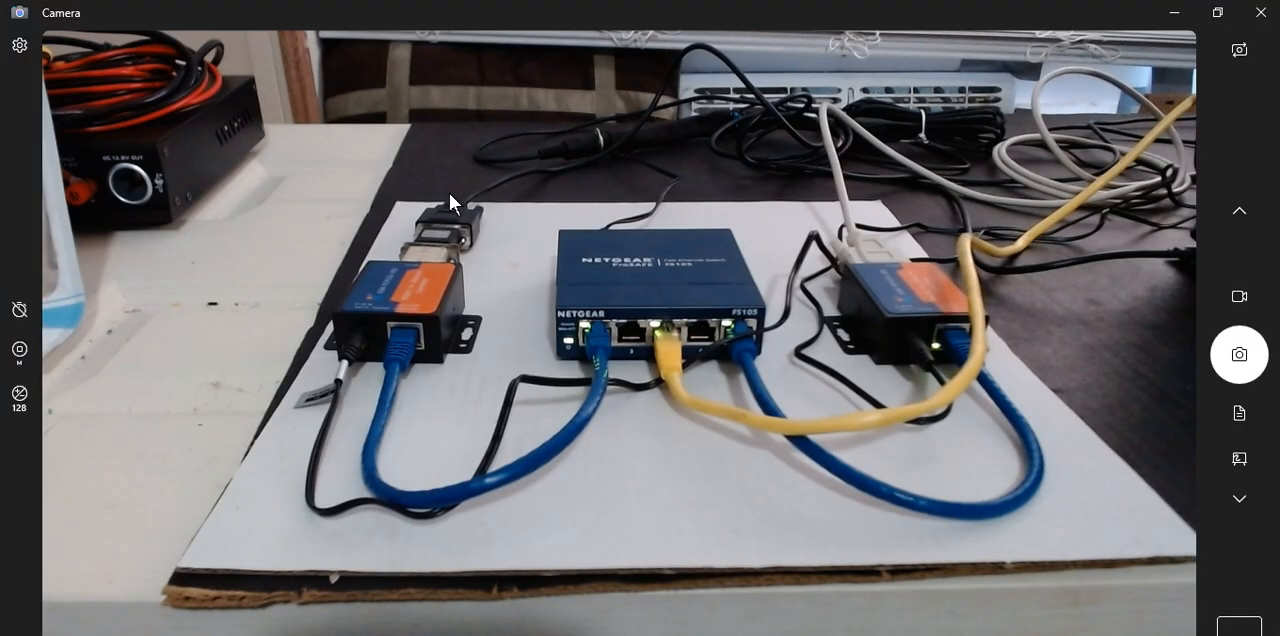
mouse_move(453, 250)
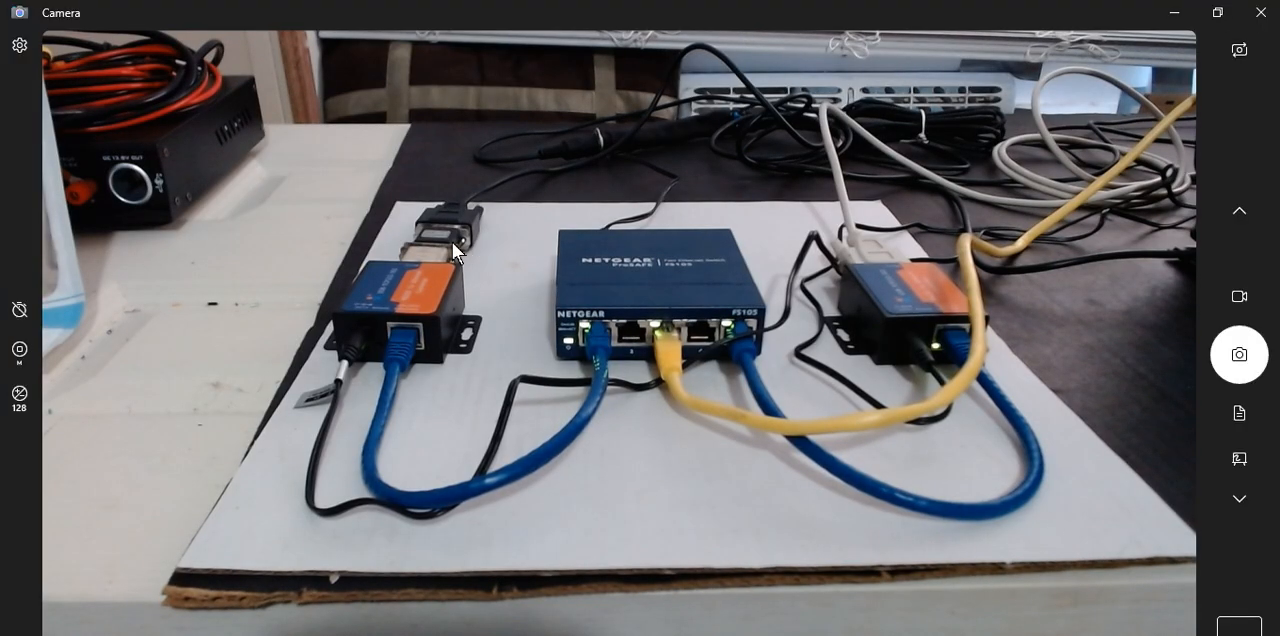
mouse_move(94, 545)
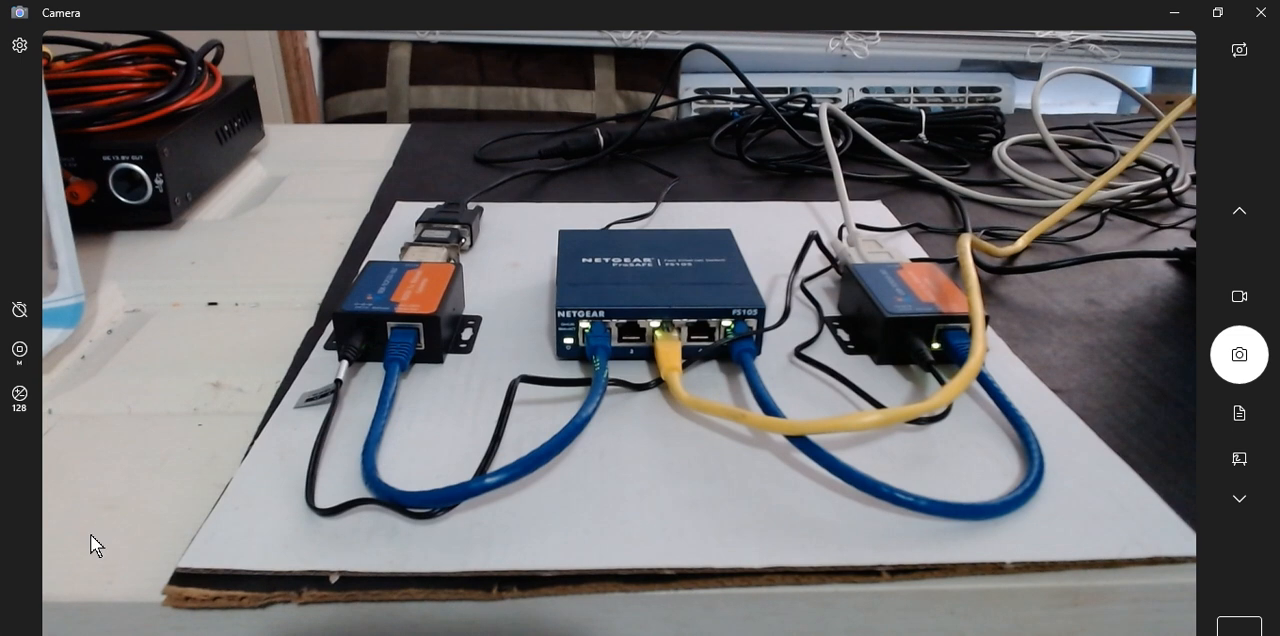